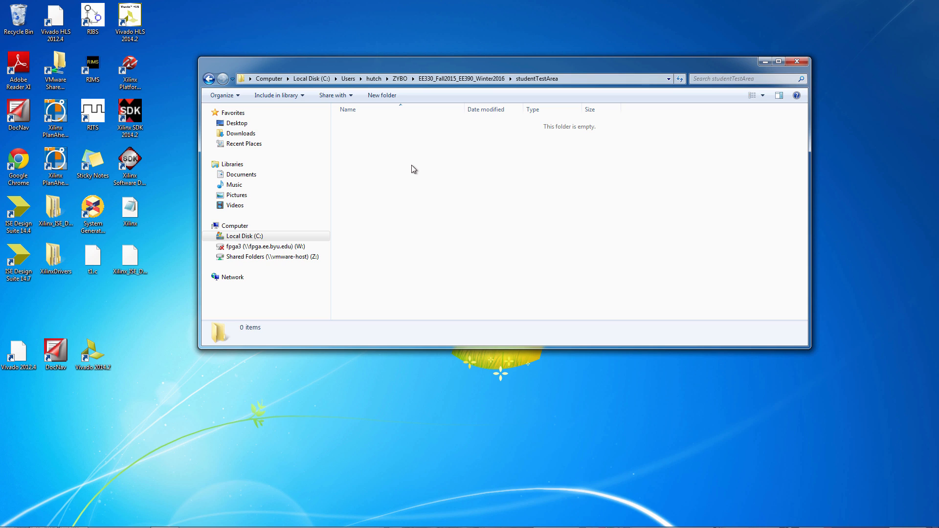
mouse_move(562, 105)
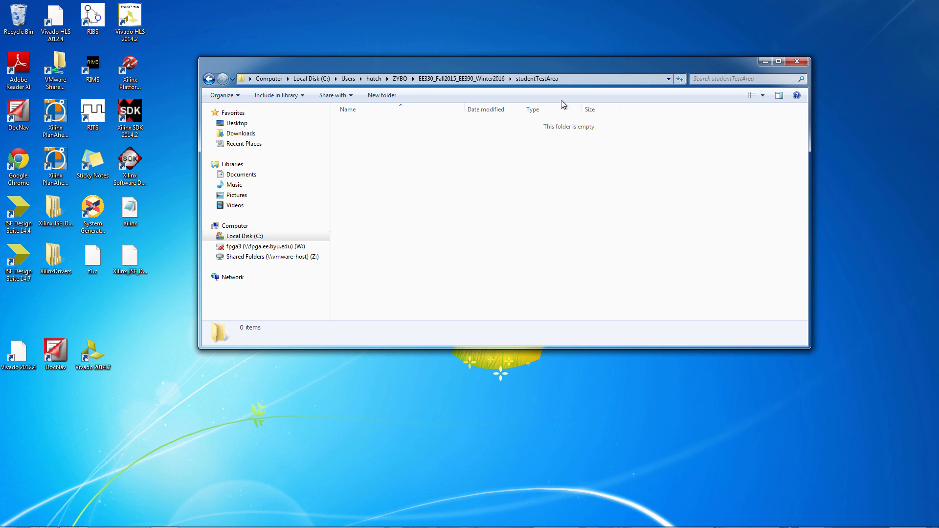
mouse_move(557, 95)
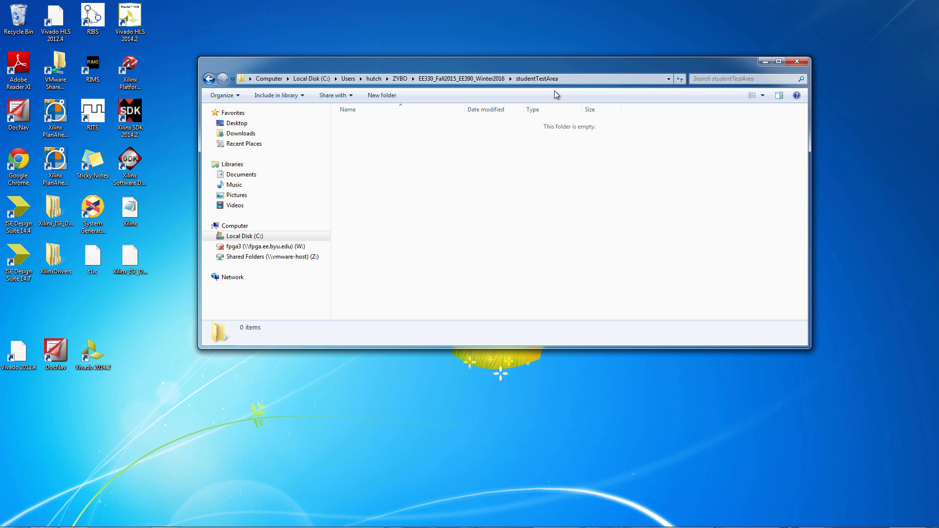
mouse_move(508, 215)
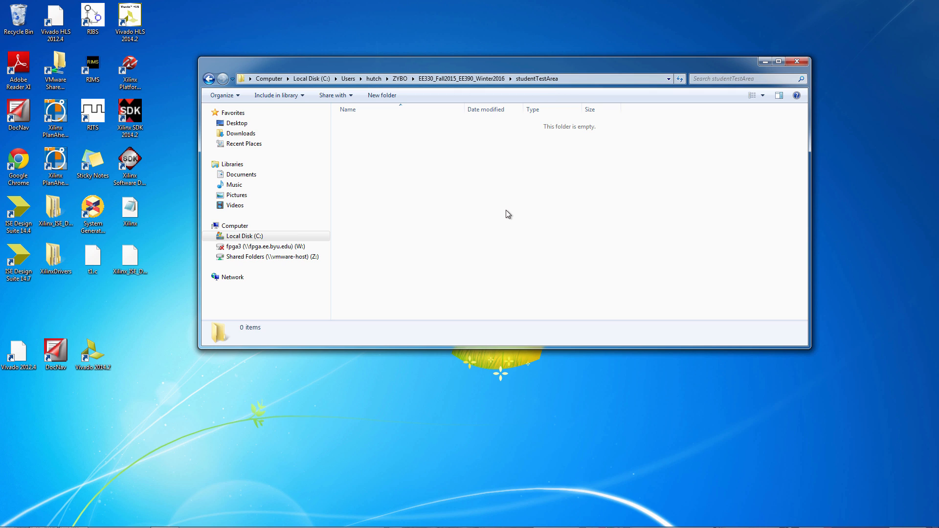
mouse_move(398, 135)
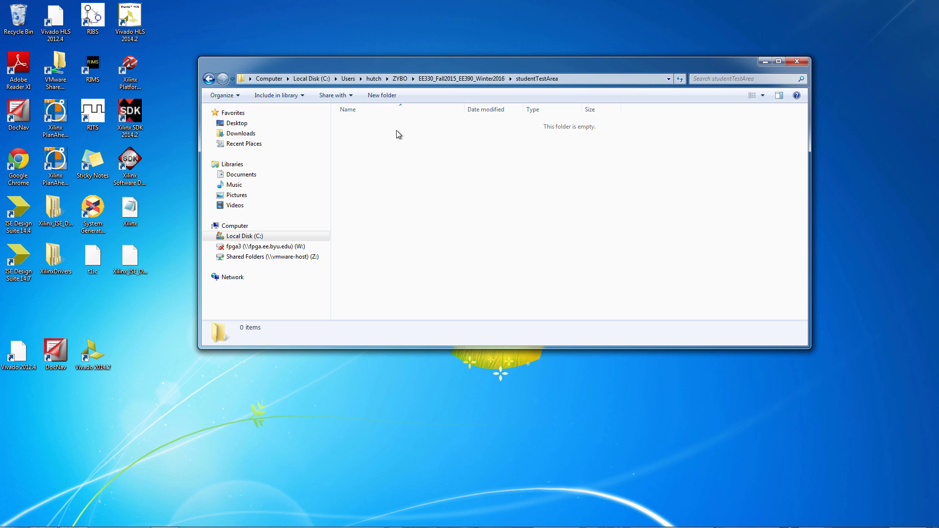
Create a new folder in studentTestArea and name it my330
right_click(397, 134)
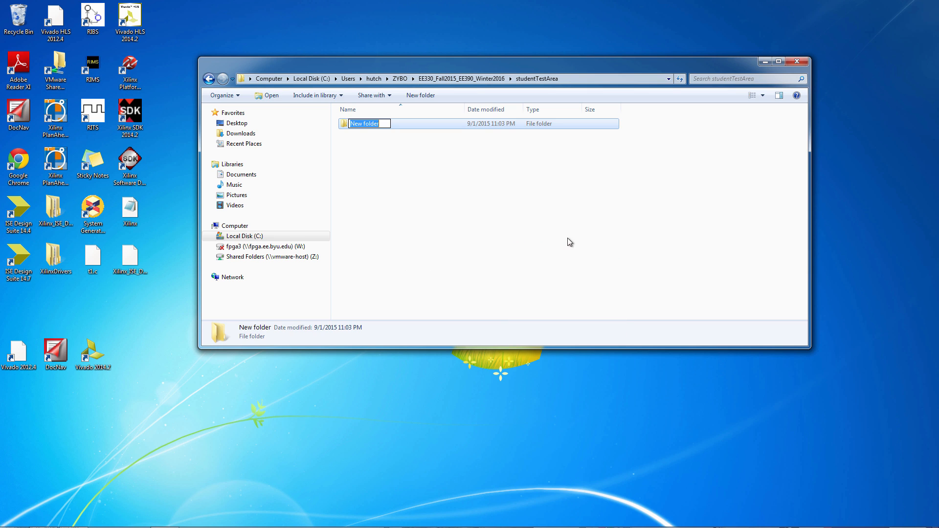
type("my3")
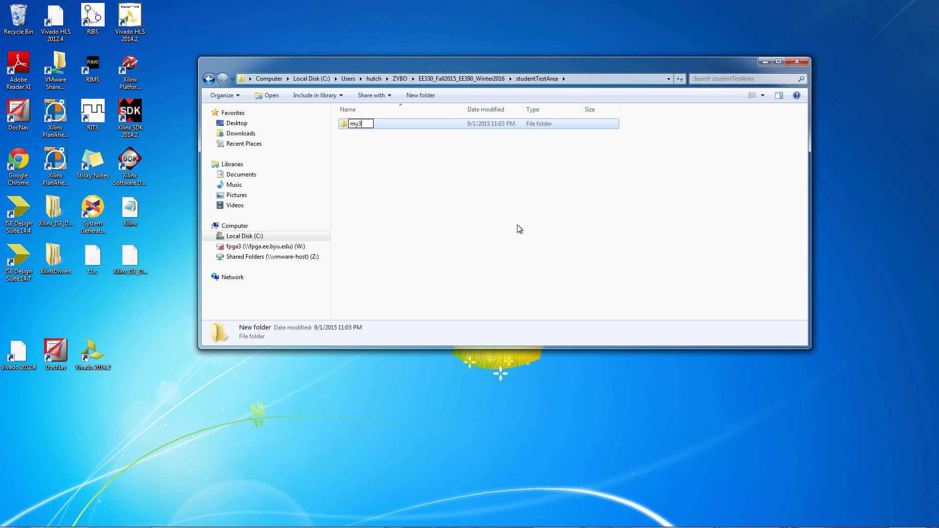
type("30")
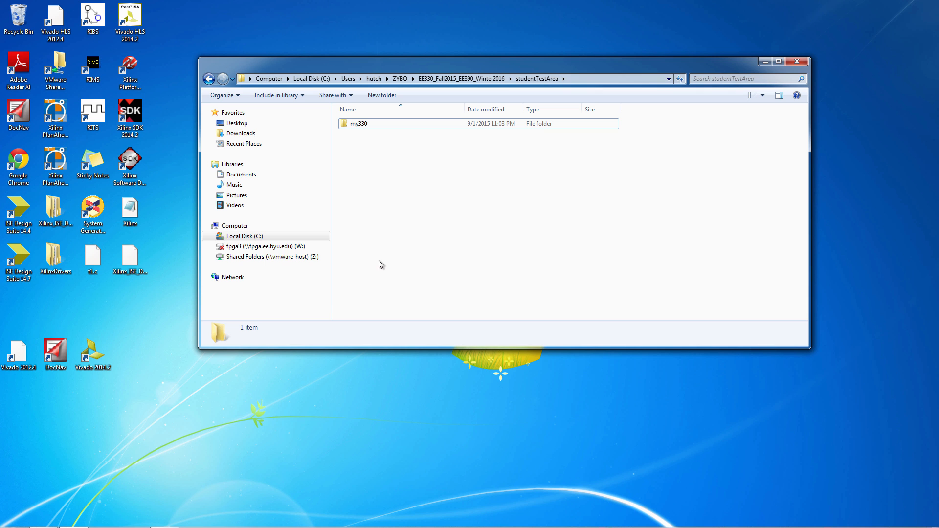
mouse_move(65, 503)
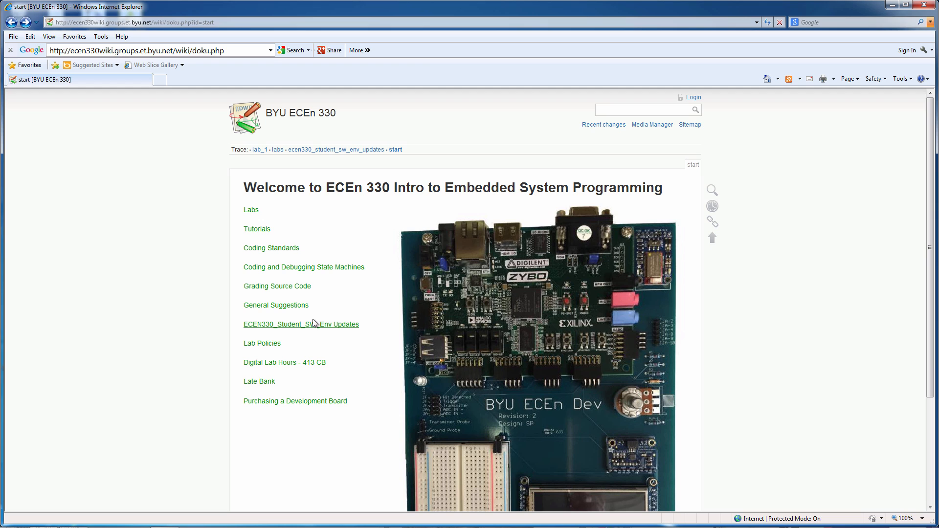
mouse_move(300, 325)
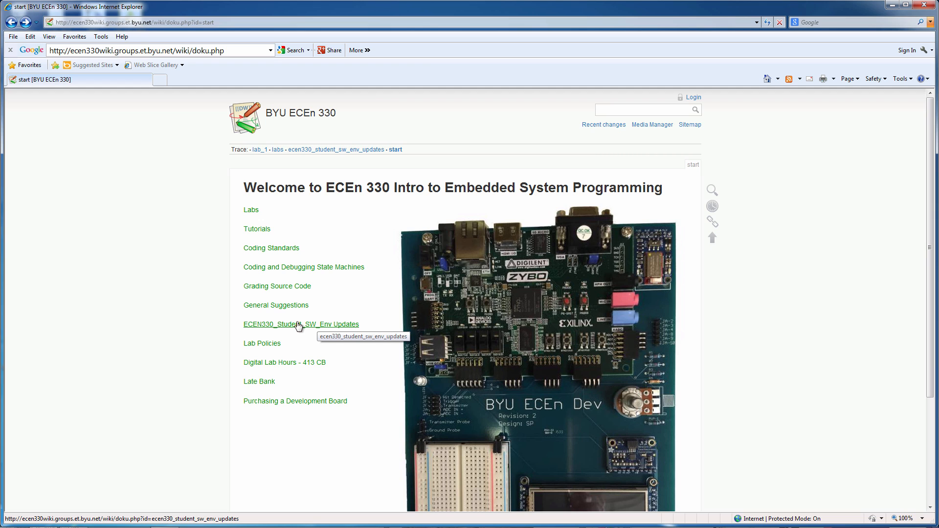
Follow the ECEN330_Student_SW_Env Updates link from the wiki start page
left_click(301, 323)
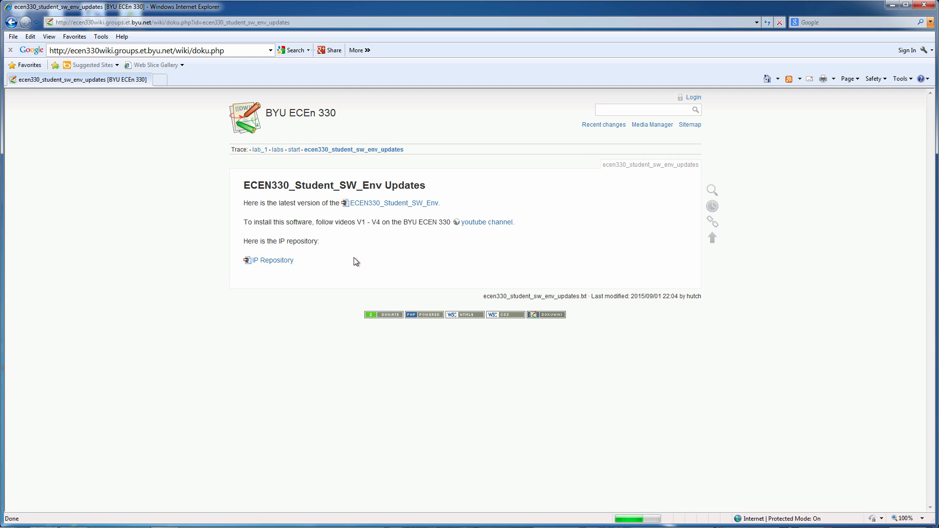
mouse_move(395, 203)
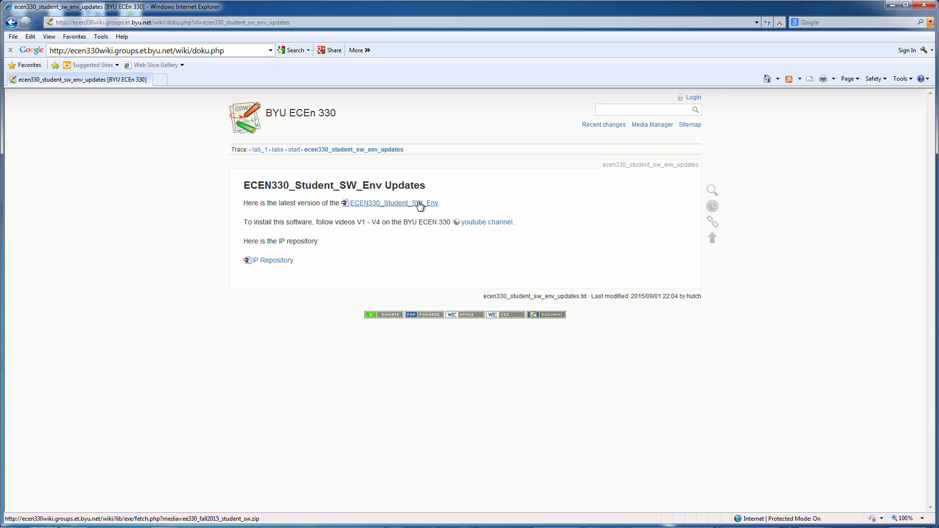
mouse_move(306, 255)
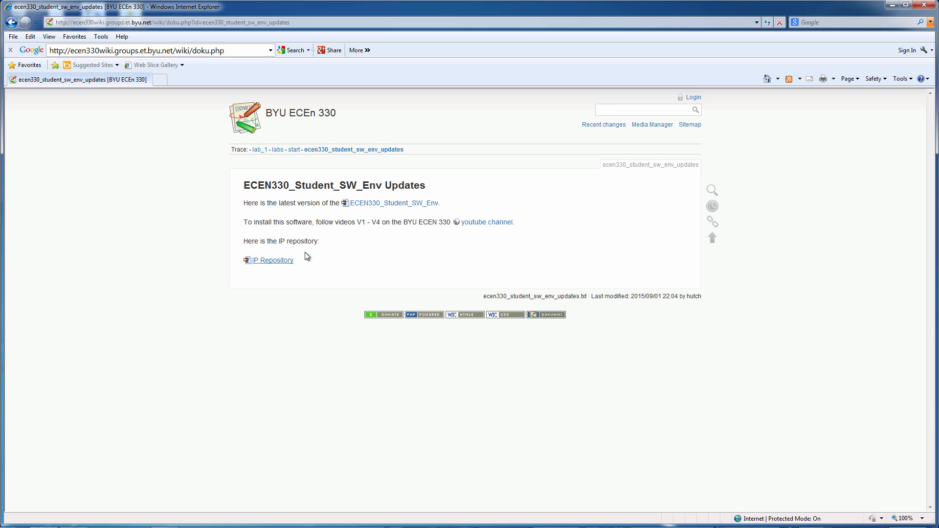
mouse_move(394, 203)
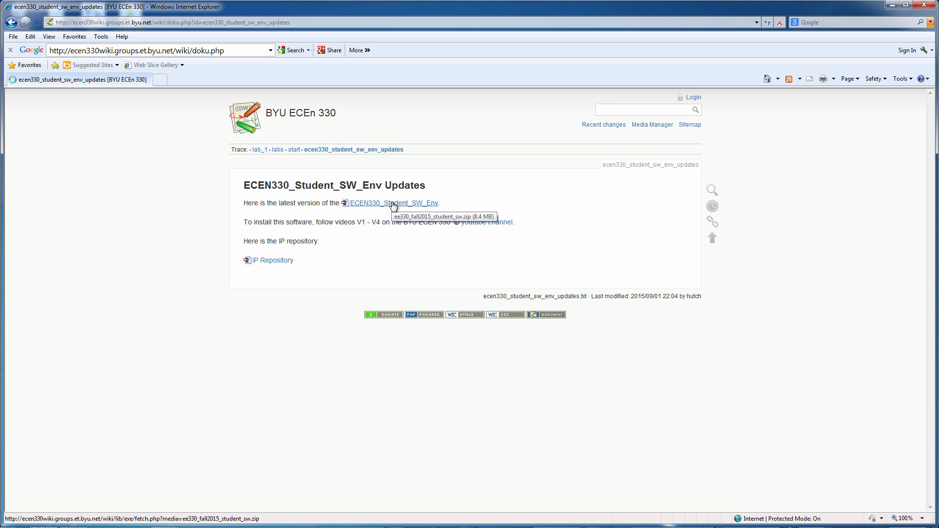
Download ee330_fall2015_student_sw.zip into studentTestArea and dismiss the completed-download notice
left_click(393, 203)
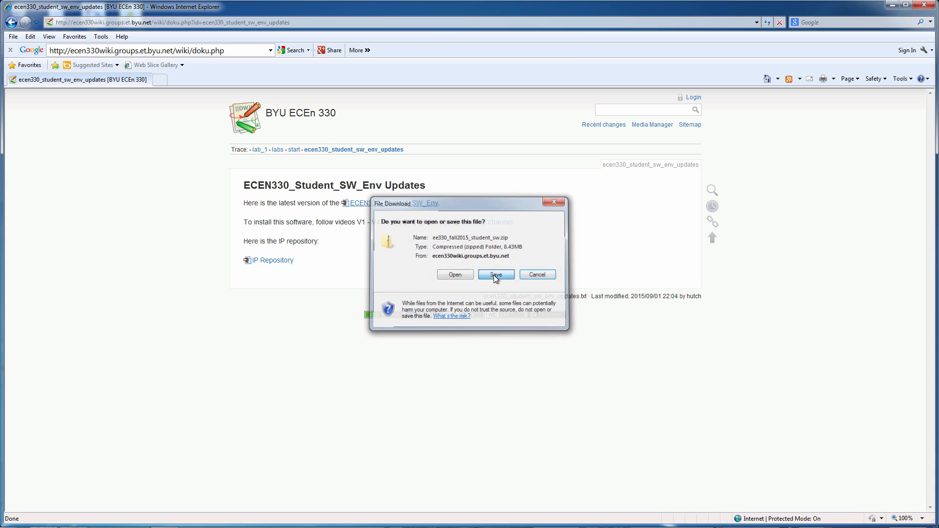
left_click(495, 274)
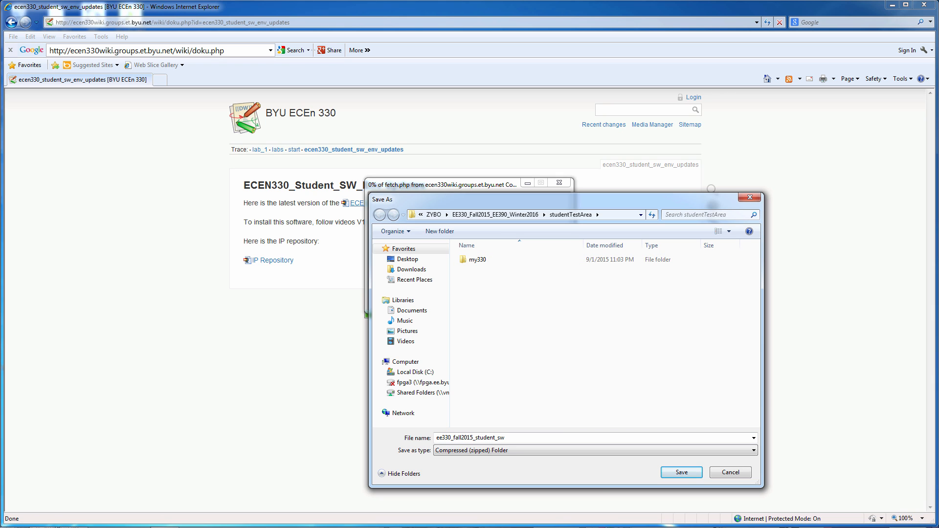
left_click(681, 471)
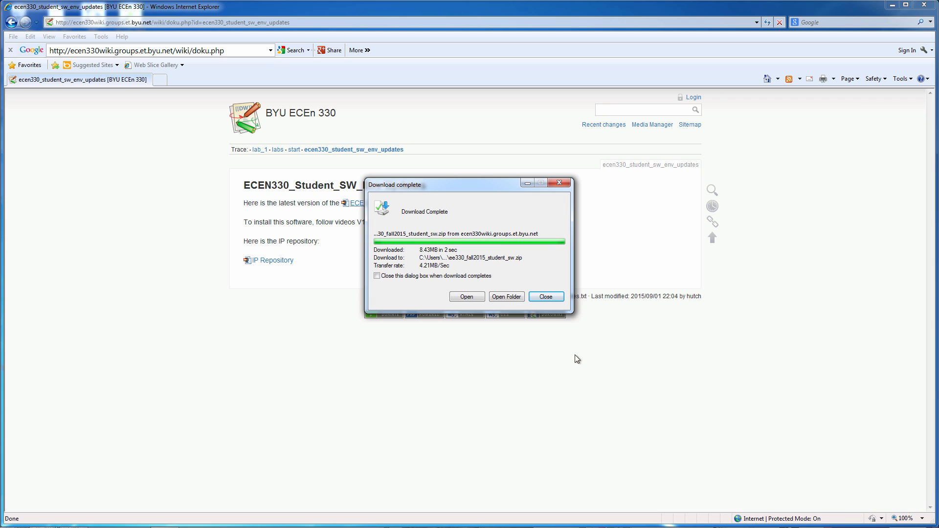
left_click(544, 296)
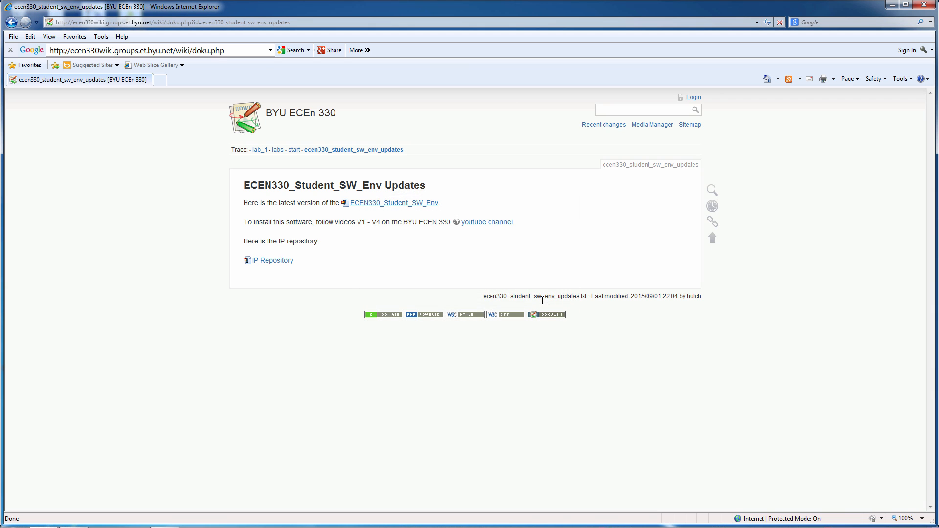
mouse_move(273, 261)
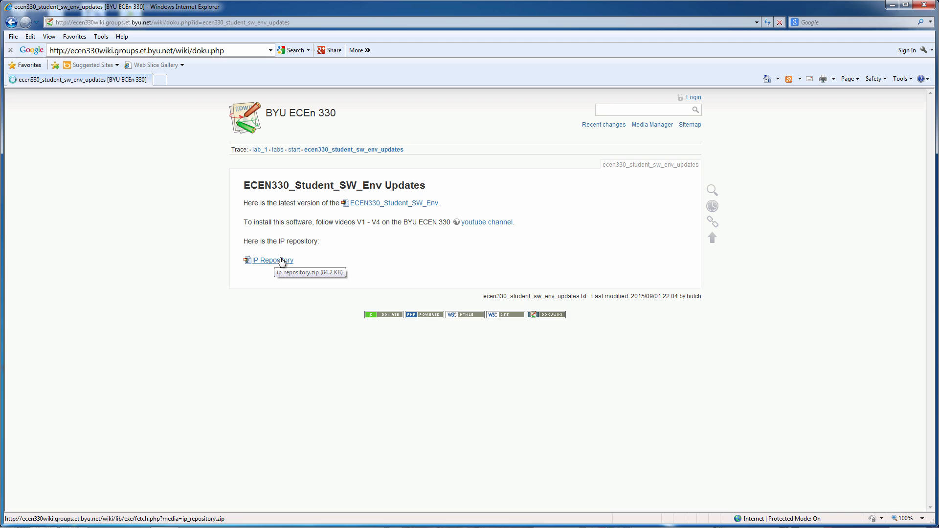
Download the ip_repository zip into studentTestArea and dismiss the completed-download notice
left_click(272, 260)
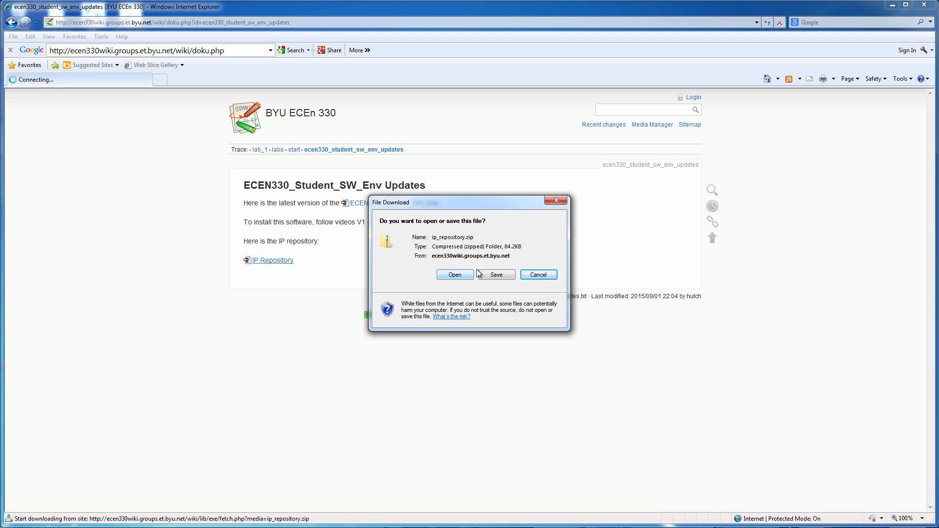
left_click(495, 274)
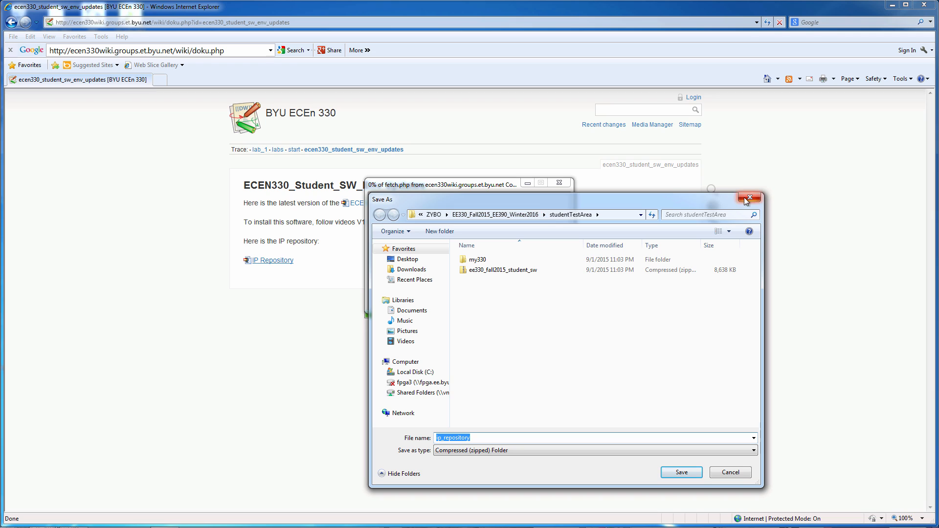
mouse_move(574, 207)
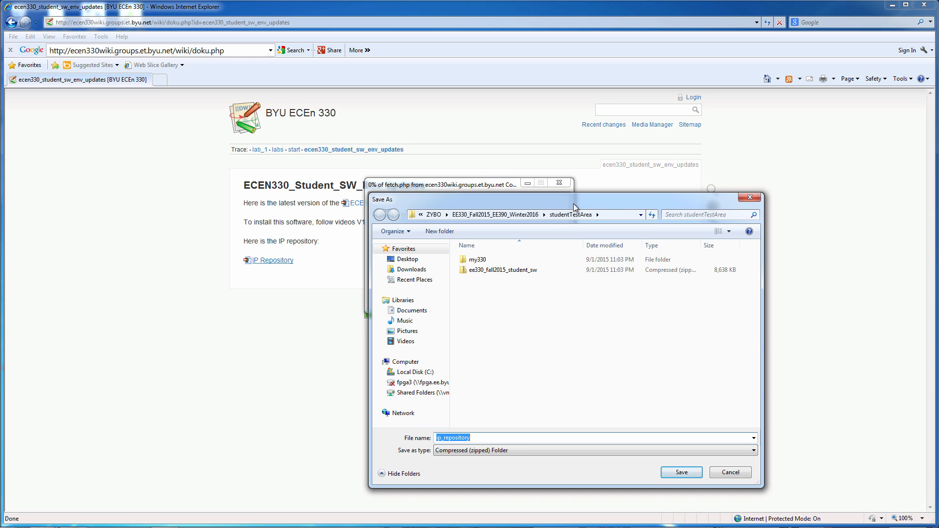
mouse_move(687, 261)
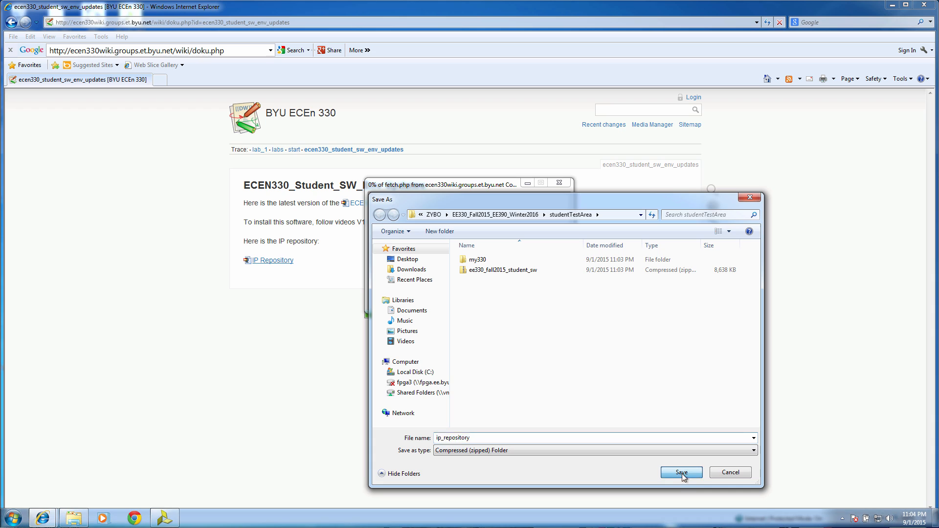
left_click(680, 471)
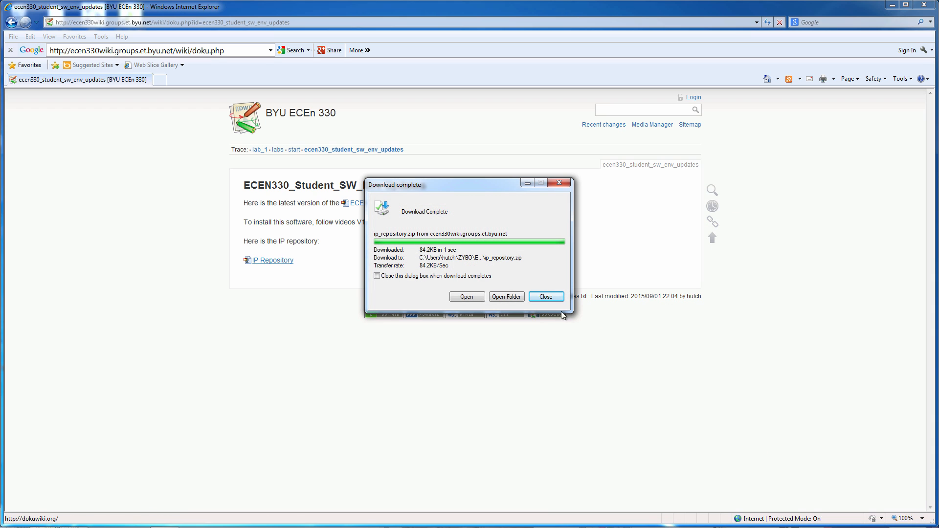
left_click(544, 297)
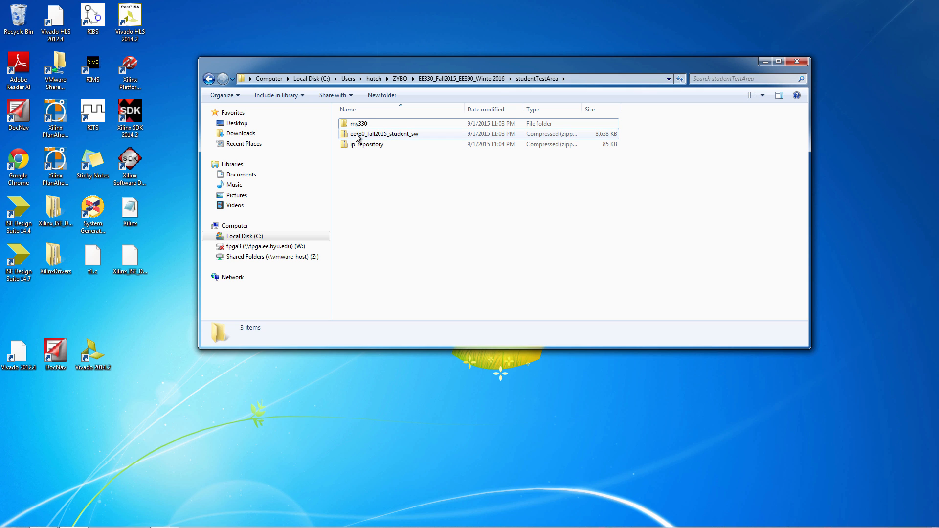
Extract ee330_fall2015_student_sw.zip into its own folder in studentTestArea and close the result window
left_click(384, 134)
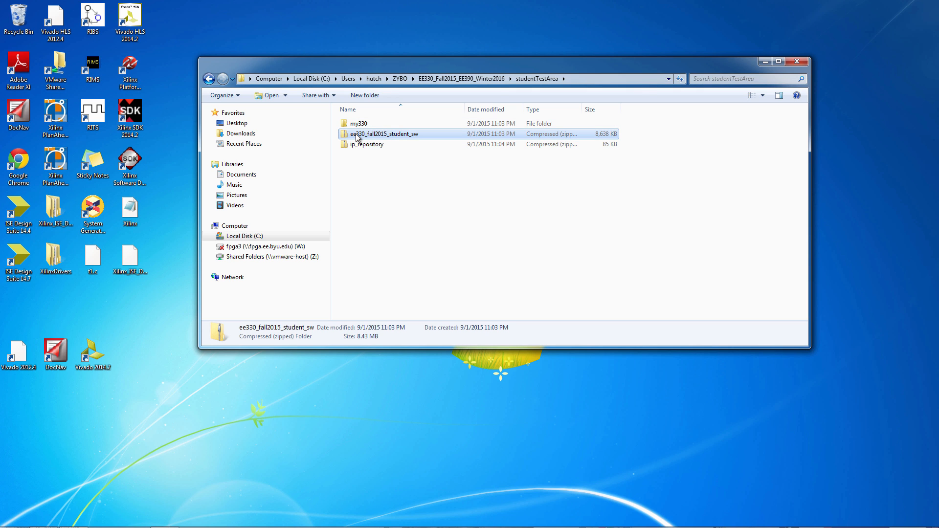
right_click(383, 134)
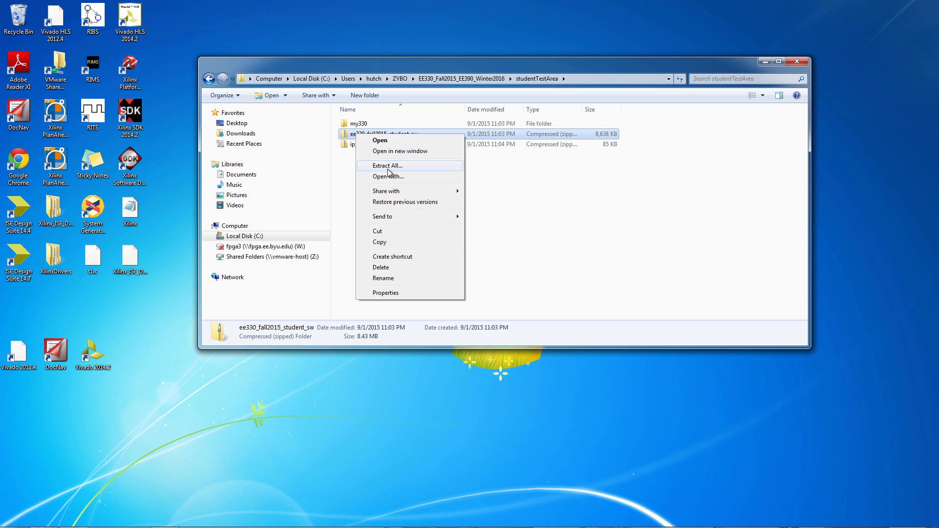
left_click(387, 165)
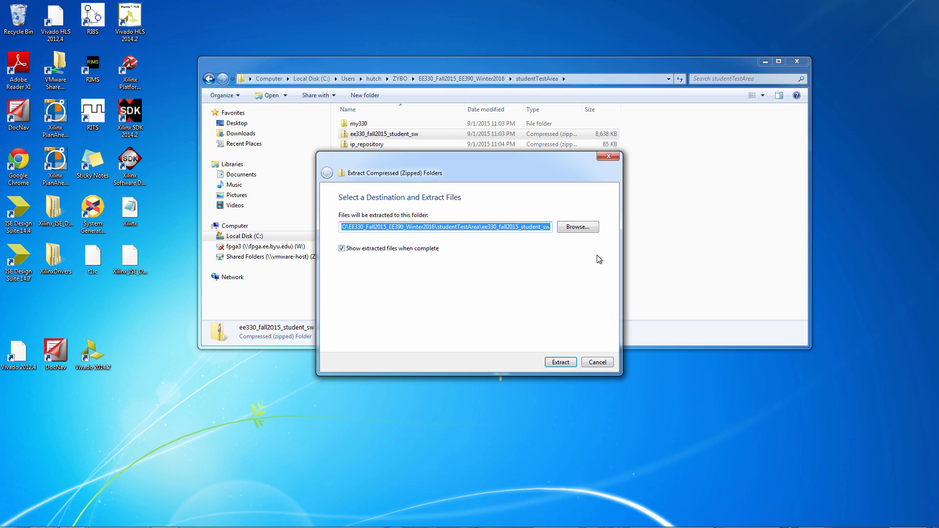
left_click(559, 362)
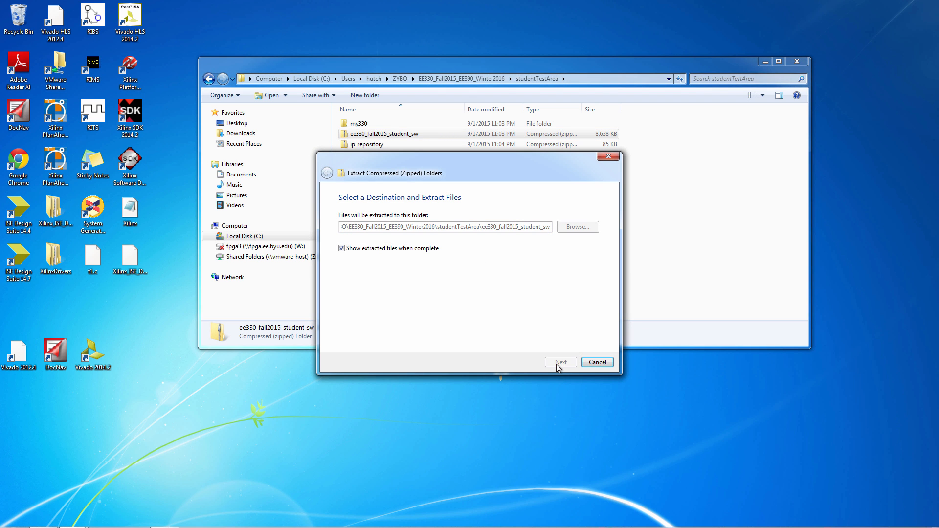
left_click(560, 362)
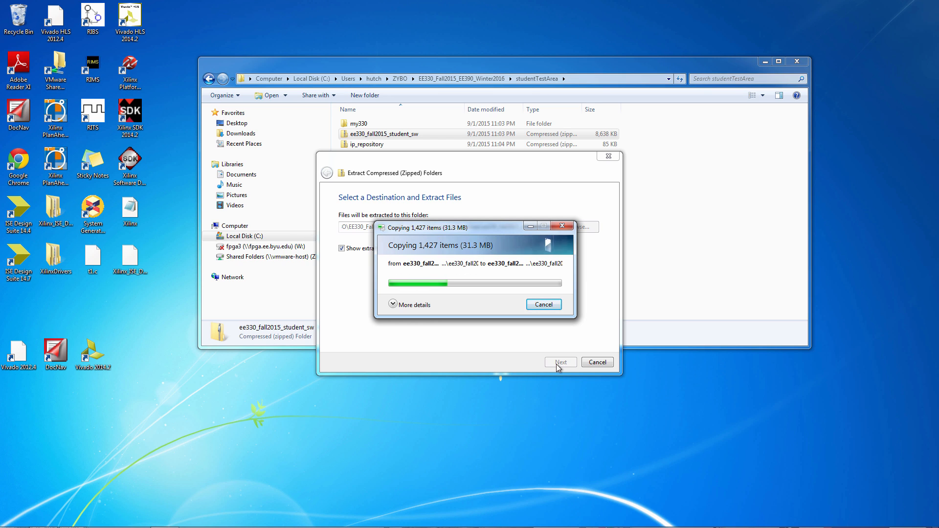
mouse_move(554, 379)
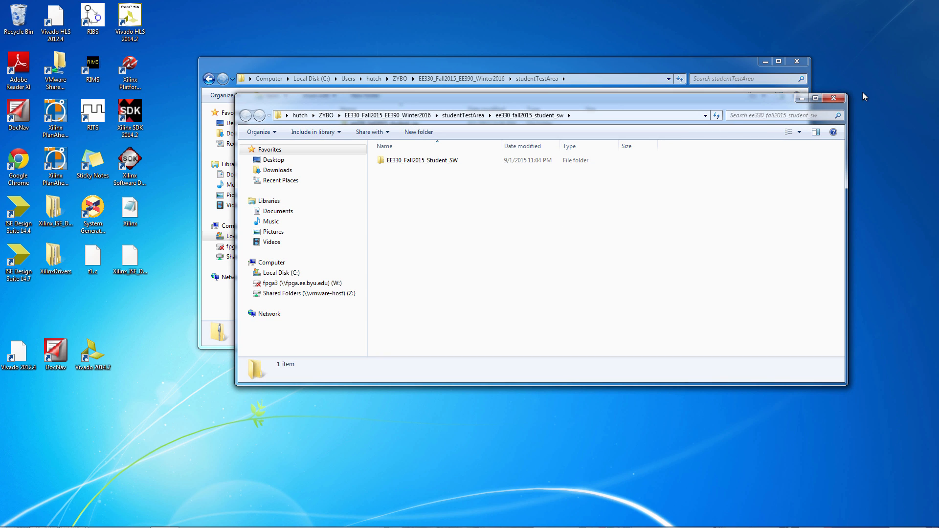
left_click(832, 98)
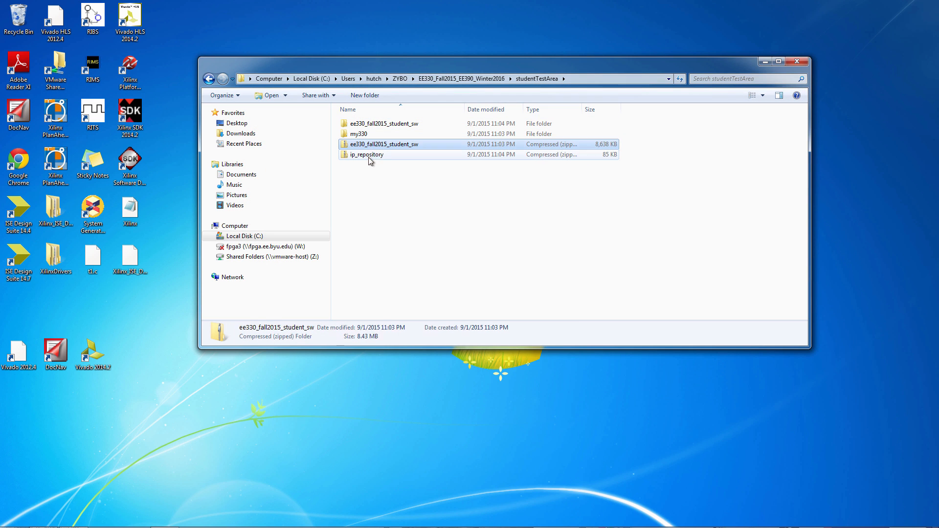
Extract ip_repository.zip into a new ip_repository folder in studentTestArea and close the result window
right_click(365, 155)
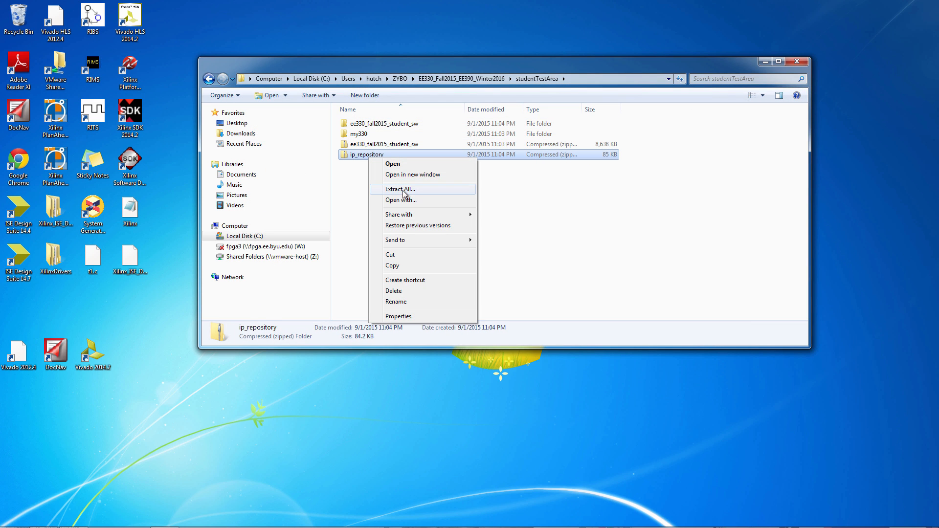
left_click(399, 189)
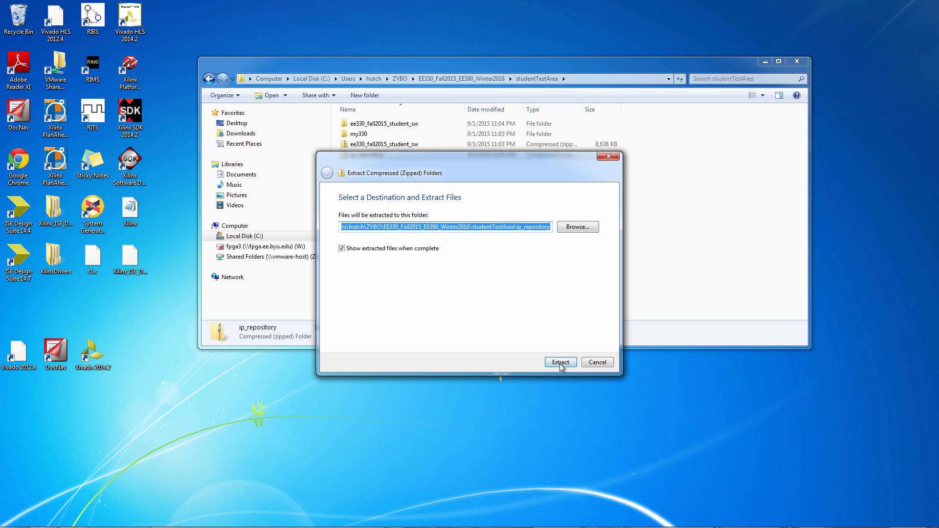
left_click(560, 362)
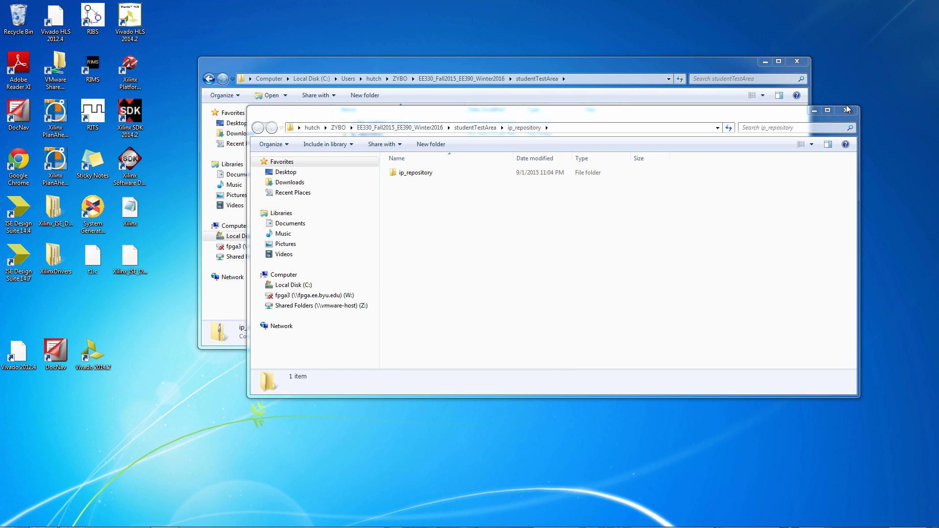
left_click(847, 111)
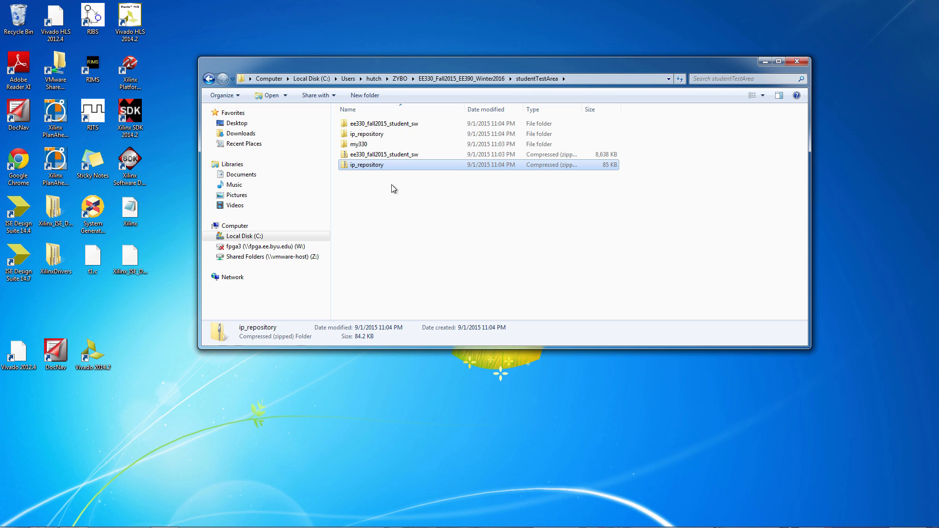
left_click(358, 144)
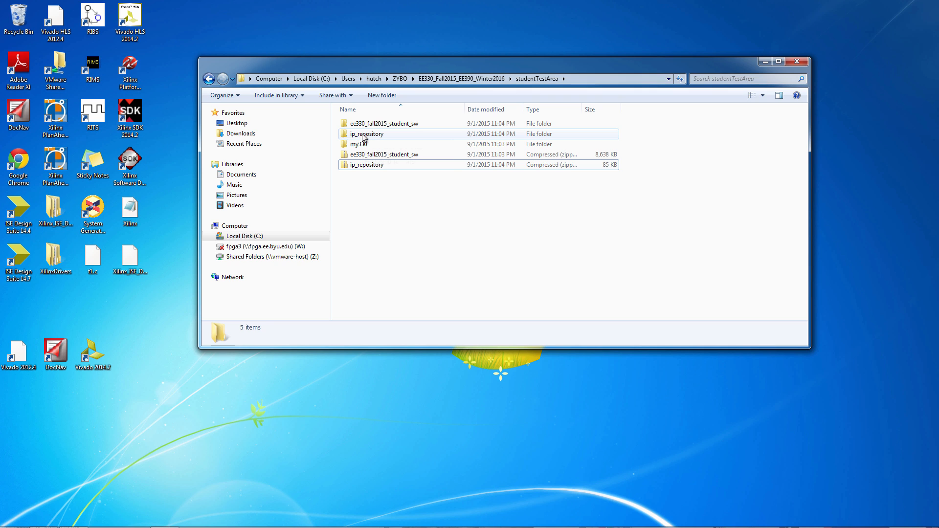
mouse_move(362, 123)
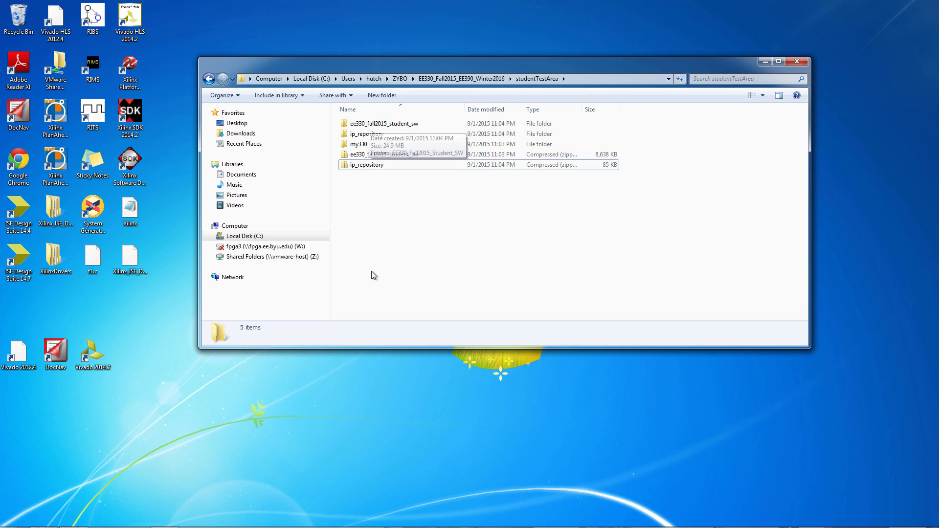
mouse_move(373, 275)
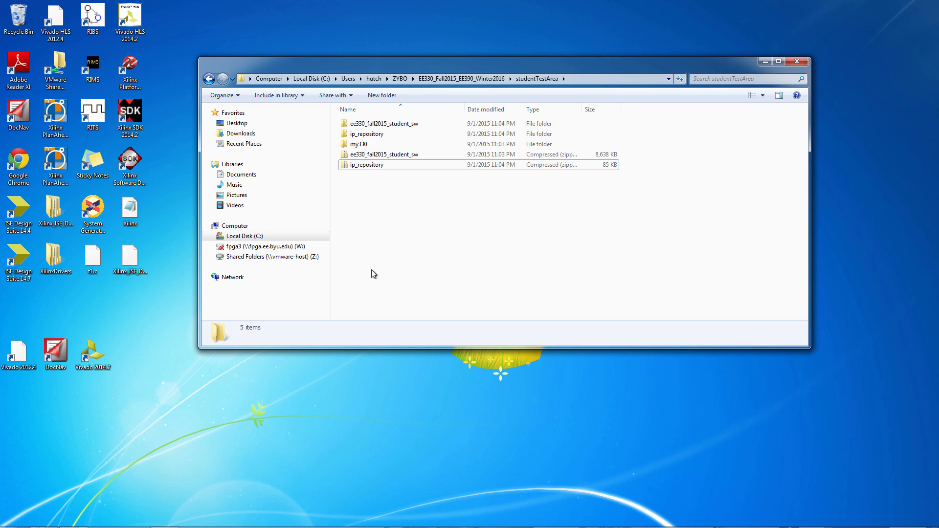